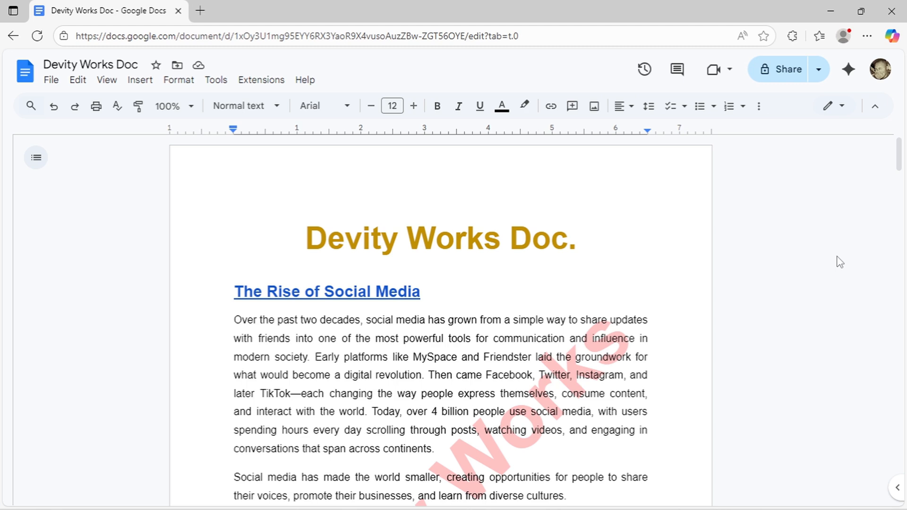
- Insert a new drawing at the blank line above page 2's Social Media and Business Growth heading
{"action": "scroll", "scroll_direction": "down", "scroll_amount": 3}
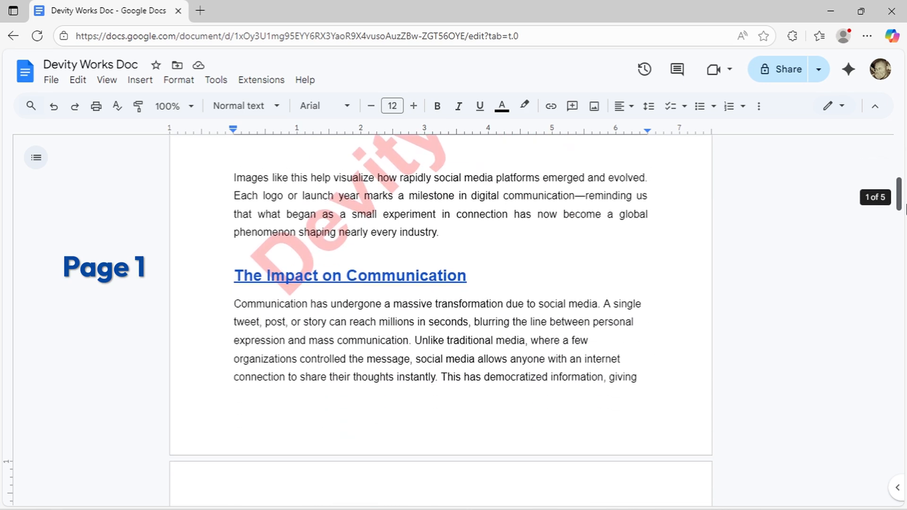
{"action": "scroll", "scroll_direction": "down", "scroll_amount": 3}
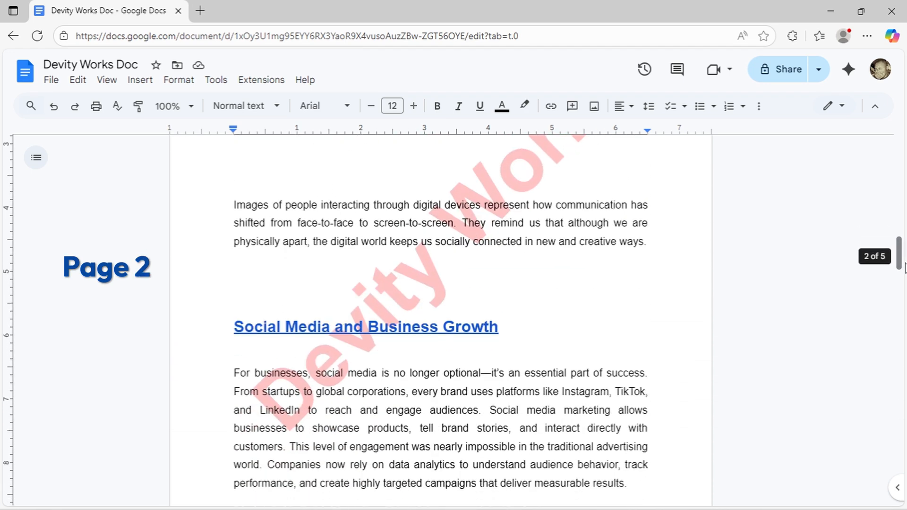
{"action": "left_click", "coordinate": [365, 327]}
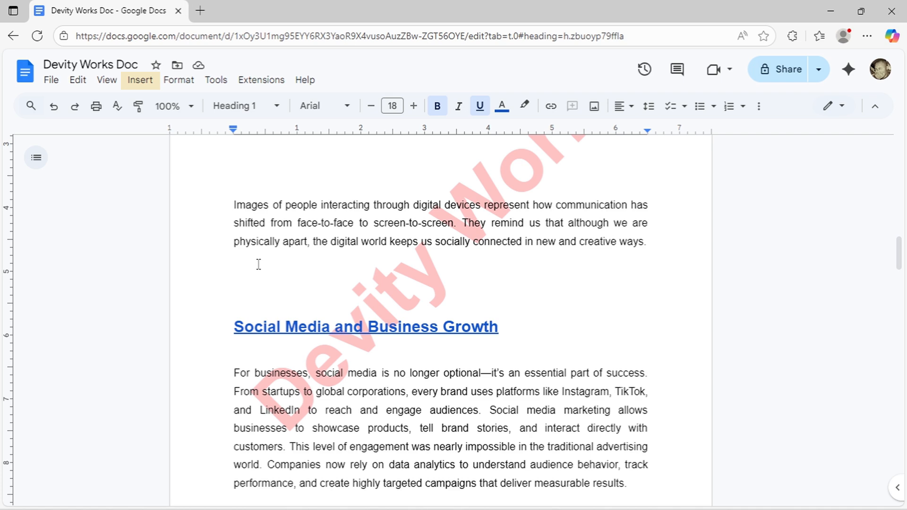
{"action": "left_click", "coordinate": [139, 80]}
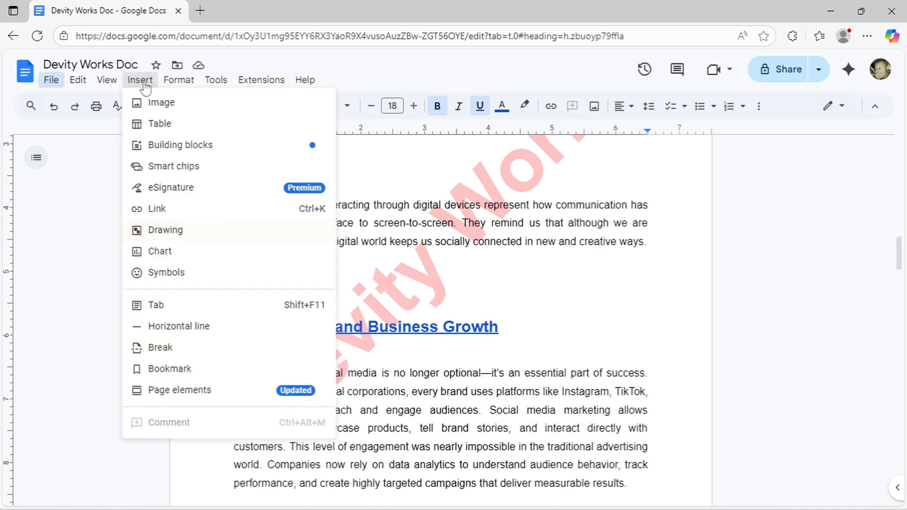
{"action": "mouse_move", "coordinate": [165, 229]}
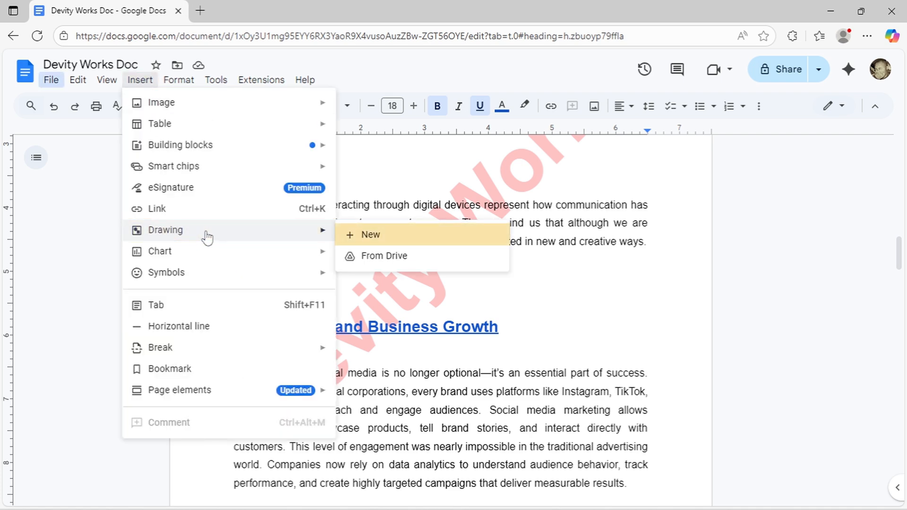
{"action": "left_click", "coordinate": [370, 235]}
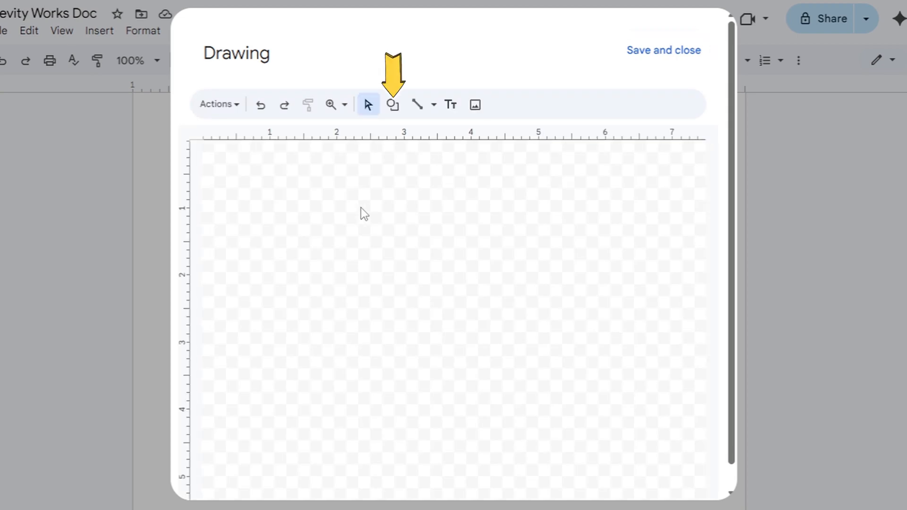
- Draw a tall plain rectangle on the drawing canvas
{"action": "left_click", "coordinate": [393, 105]}
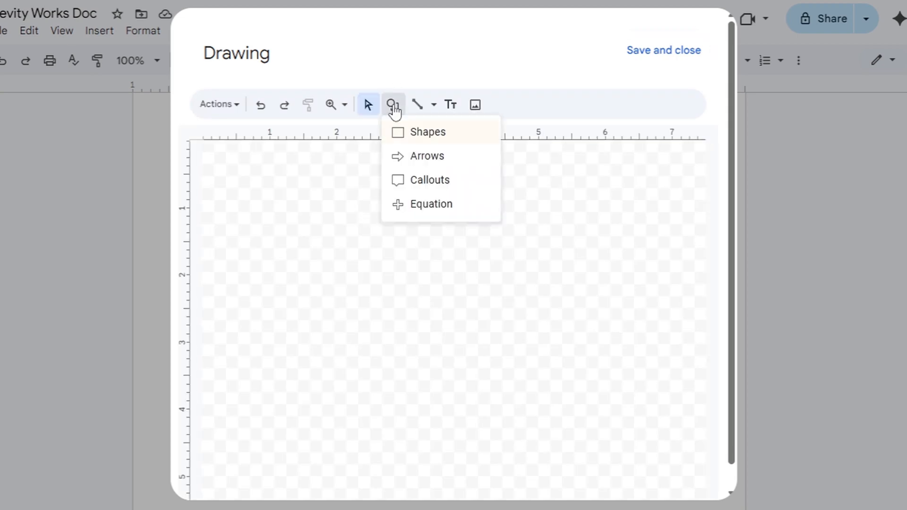
{"action": "mouse_move", "coordinate": [427, 132]}
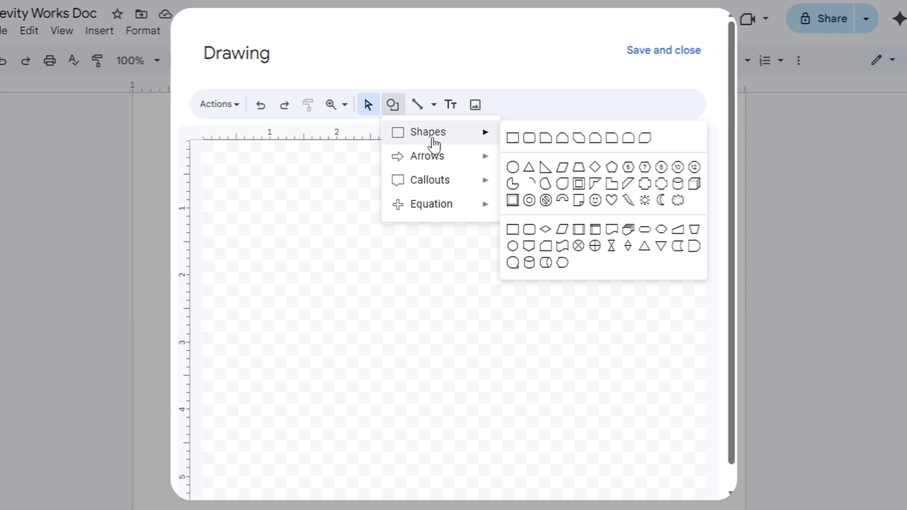
{"action": "mouse_move", "coordinate": [512, 137]}
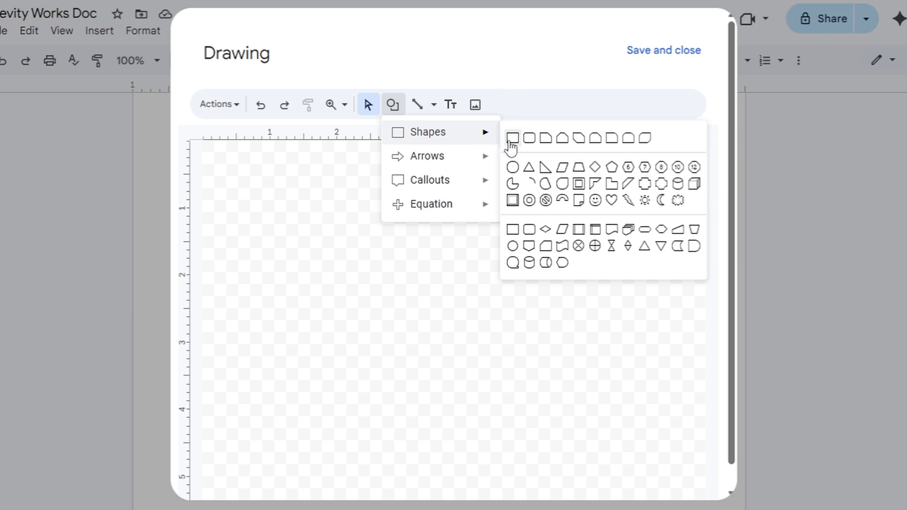
{"action": "left_click", "coordinate": [510, 138]}
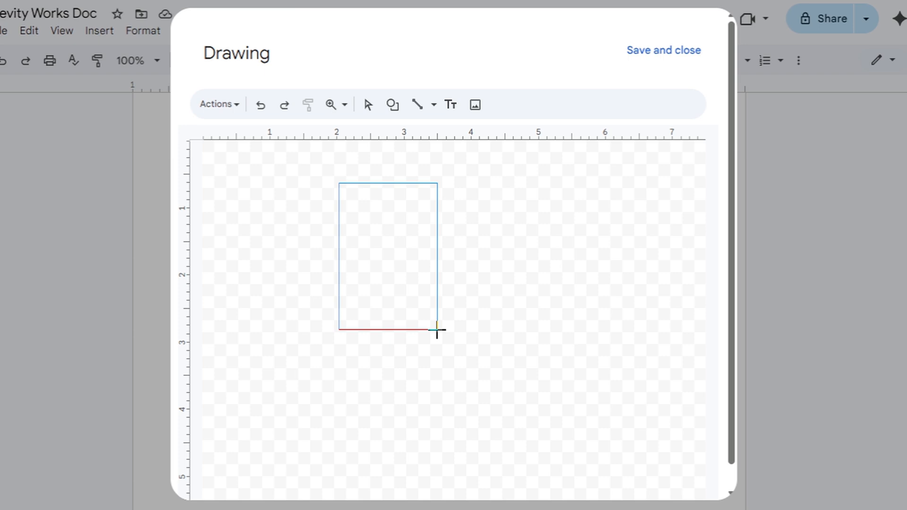
{"action": "left_click", "coordinate": [436, 332]}
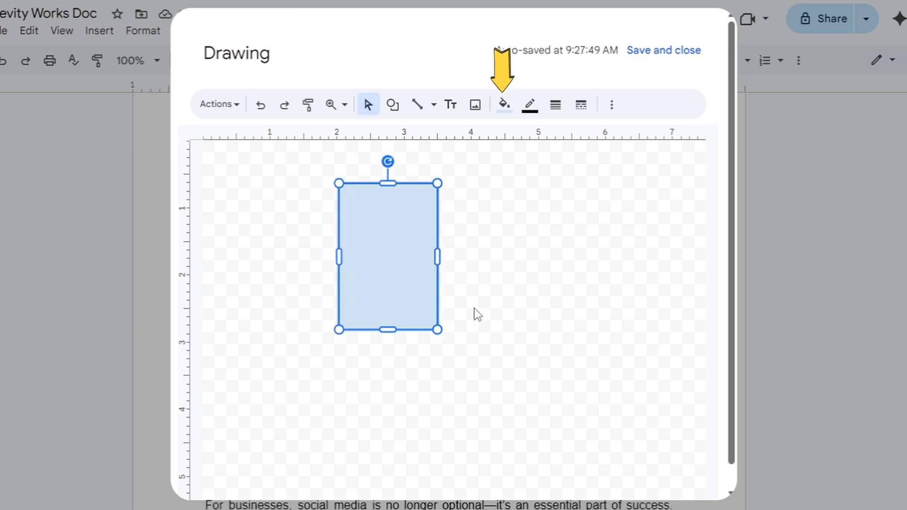
{"action": "mouse_move", "coordinate": [504, 105]}
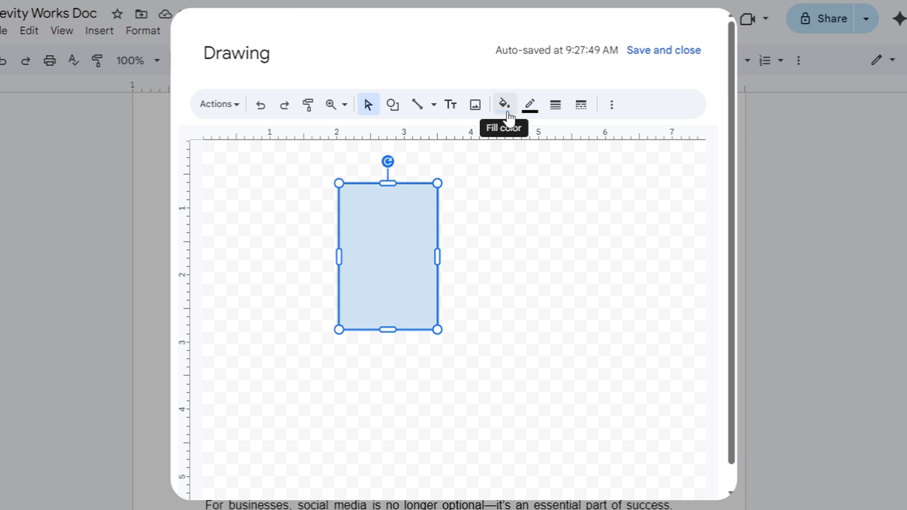
- Give the rectangle a light blue fill and transparent border, then save it into the document
{"action": "left_click", "coordinate": [502, 104]}
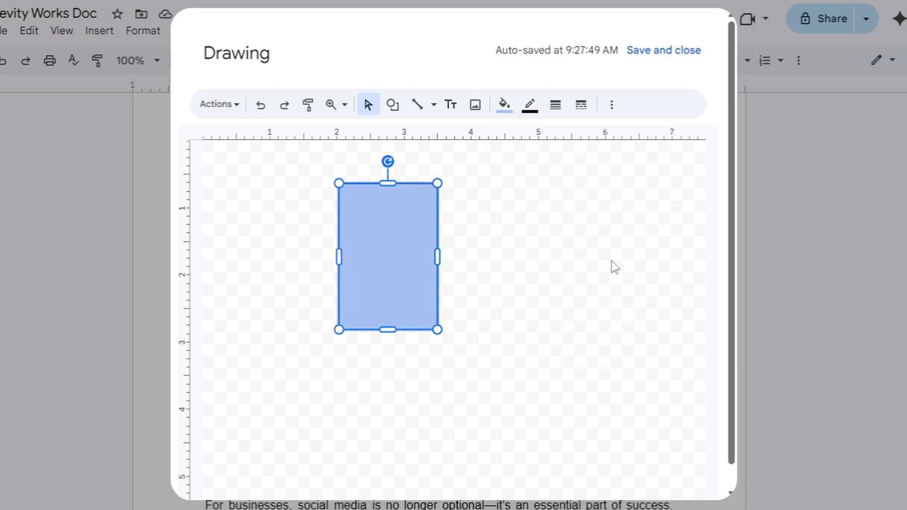
{"action": "mouse_move", "coordinate": [606, 265]}
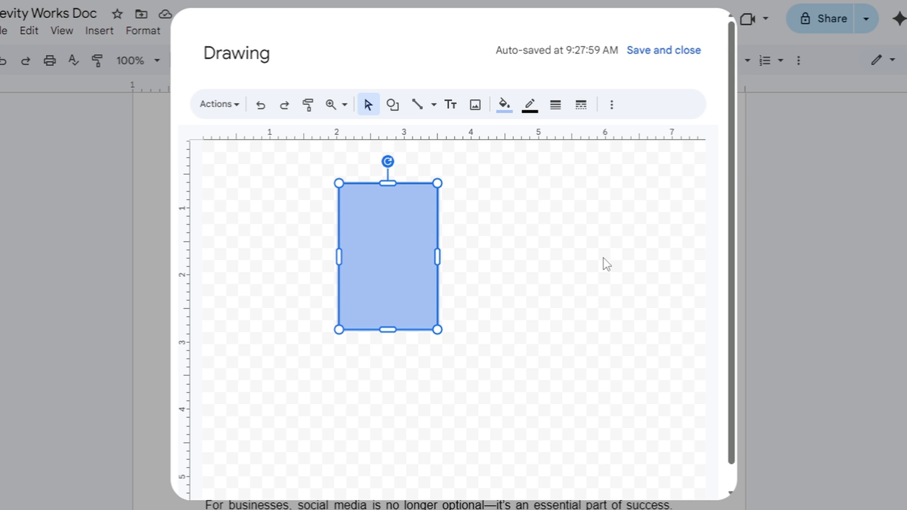
{"action": "left_click", "coordinate": [528, 105]}
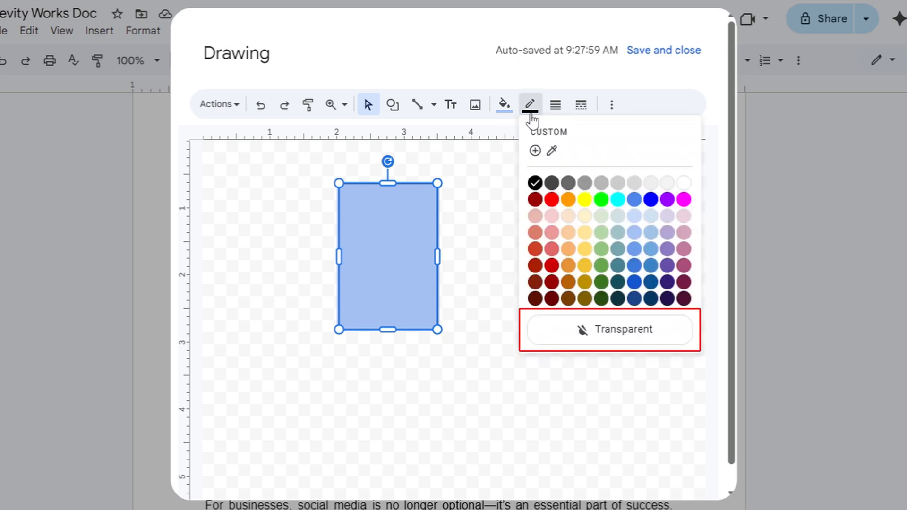
{"action": "left_click", "coordinate": [624, 329]}
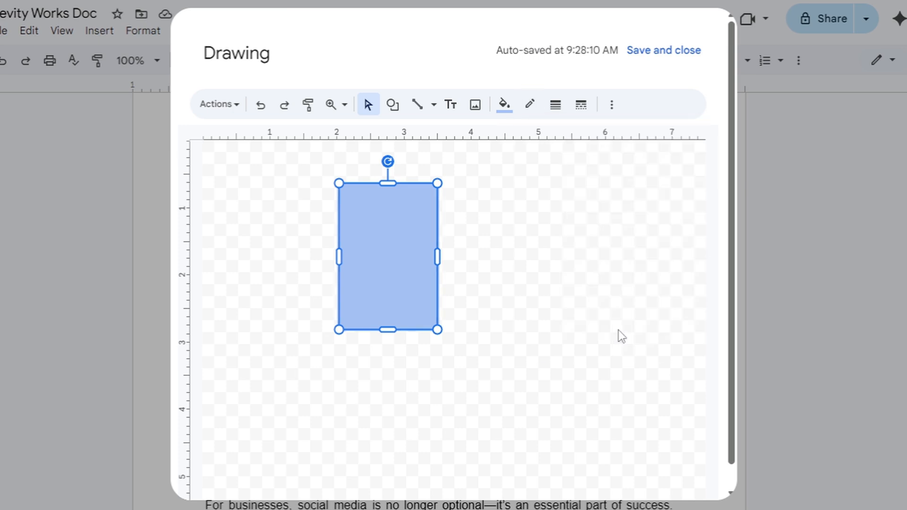
{"action": "mouse_move", "coordinate": [663, 51]}
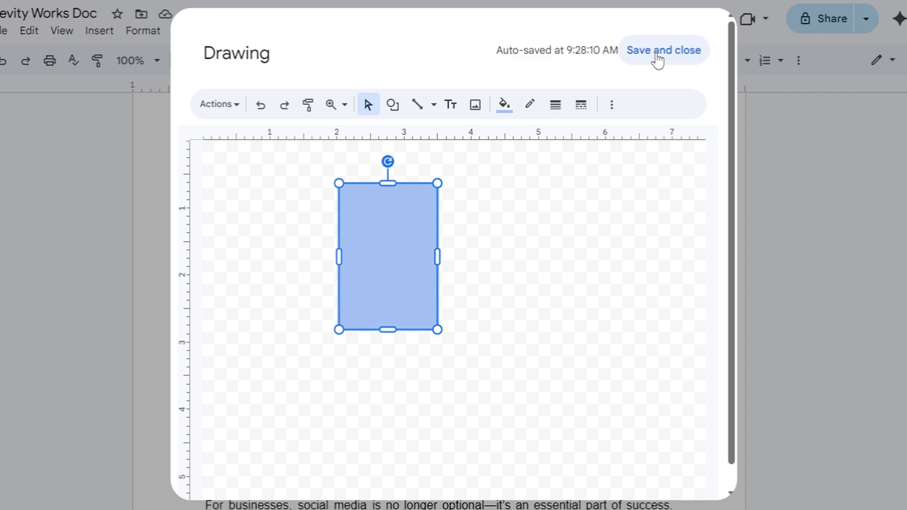
{"action": "left_click", "coordinate": [663, 50]}
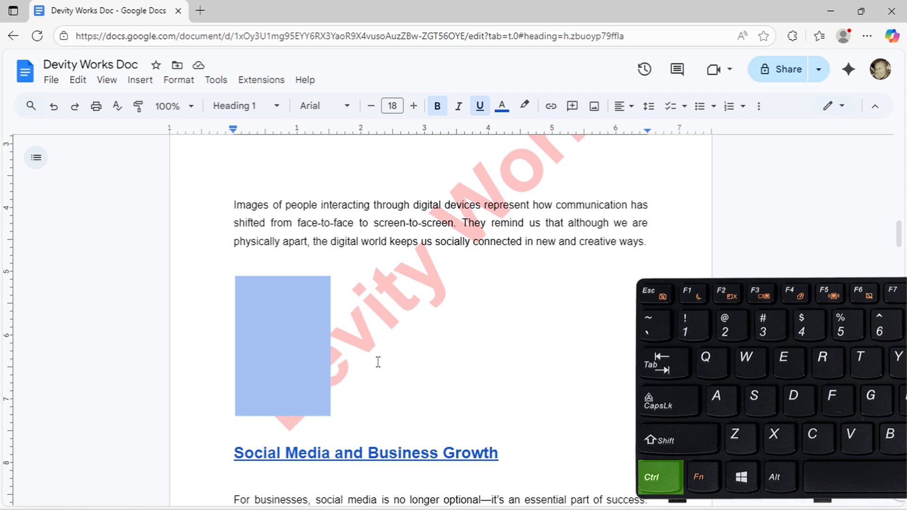
- Select all text and set paragraph borders to 0 pt with no background shading
{"action": "key", "text": "ctrl+a"}
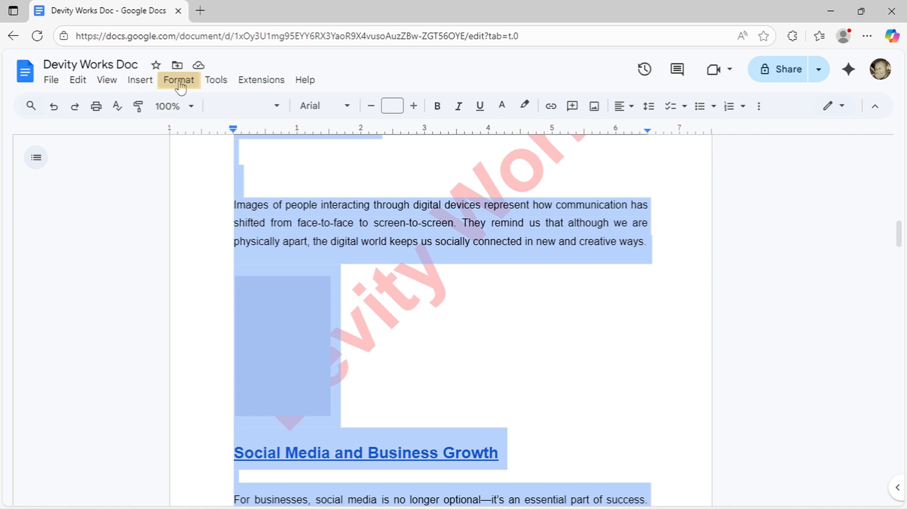
{"action": "left_click", "coordinate": [178, 79]}
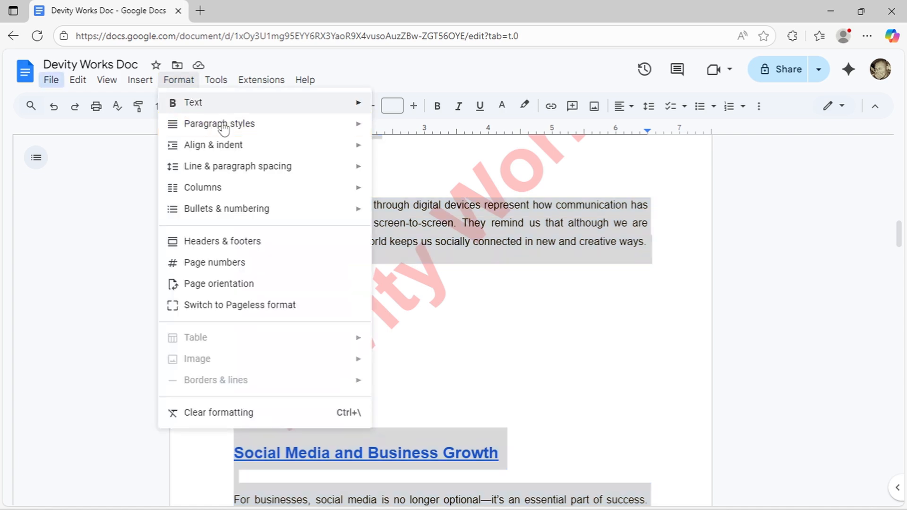
{"action": "left_click", "coordinate": [215, 380]}
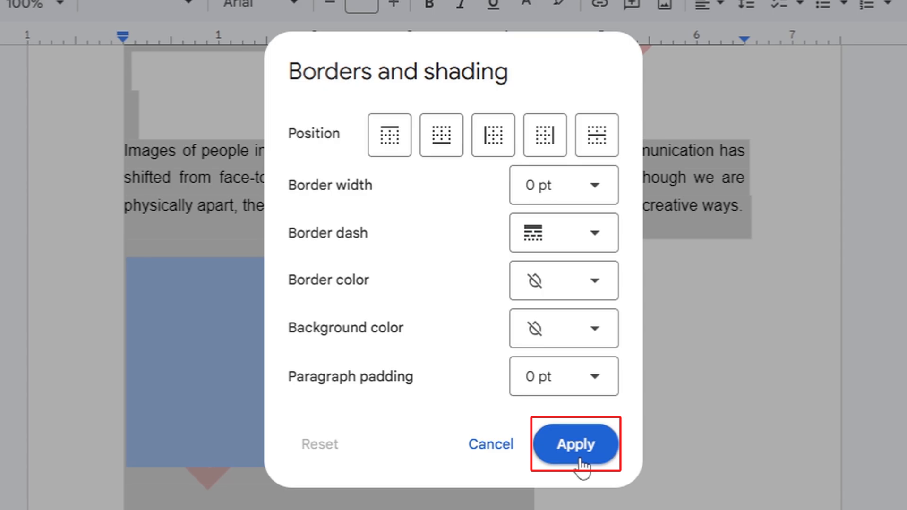
{"action": "left_click", "coordinate": [575, 443]}
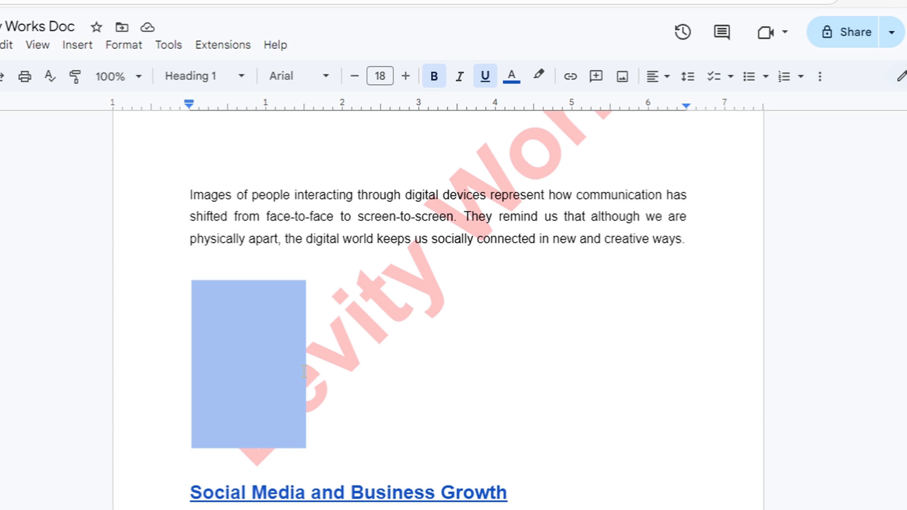
- Set the blue rectangle to Behind text with Fix position on page
{"action": "left_click", "coordinate": [248, 359]}
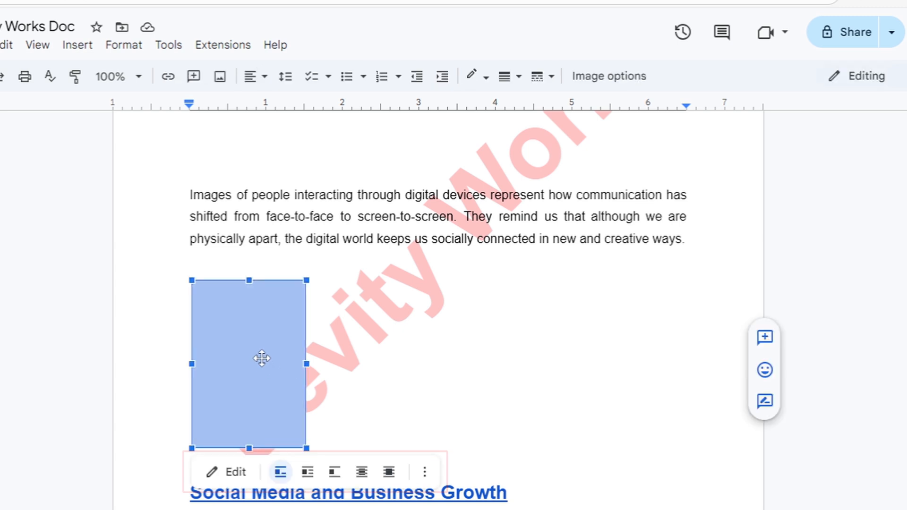
{"action": "mouse_move", "coordinate": [360, 471]}
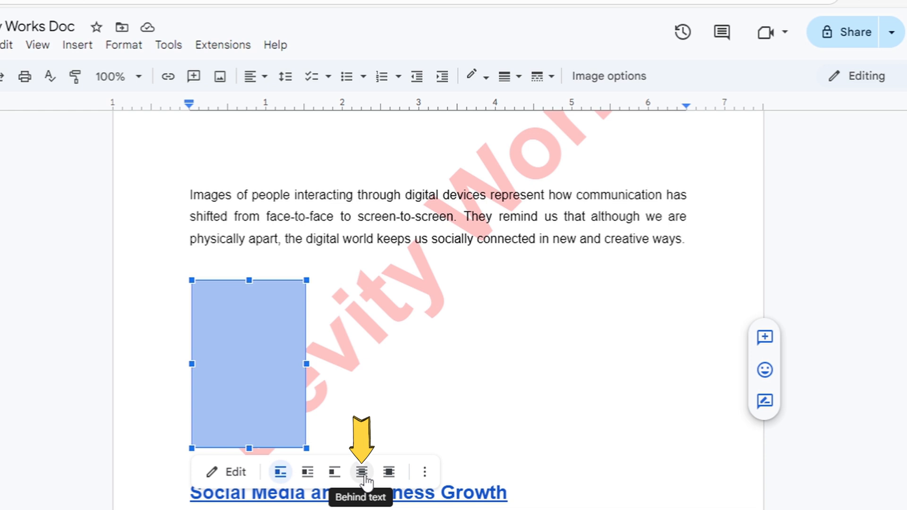
{"action": "left_click", "coordinate": [361, 471]}
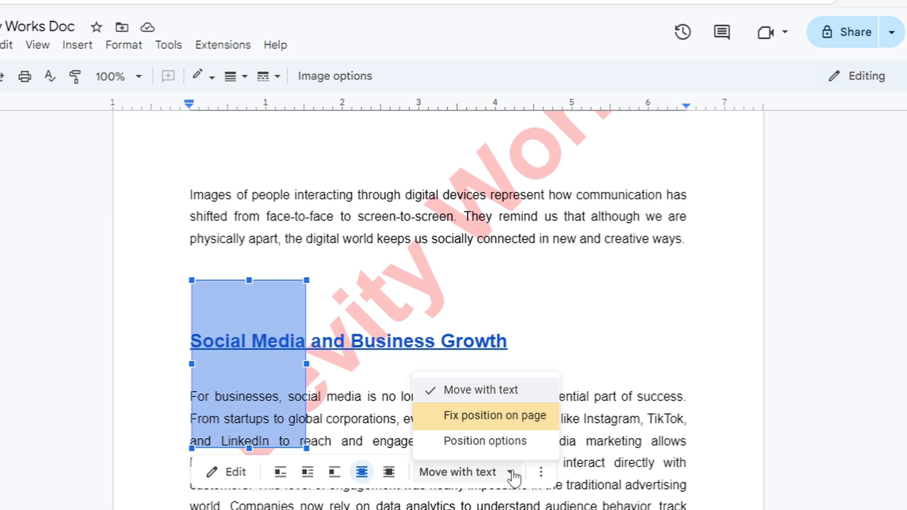
{"action": "mouse_move", "coordinate": [523, 422]}
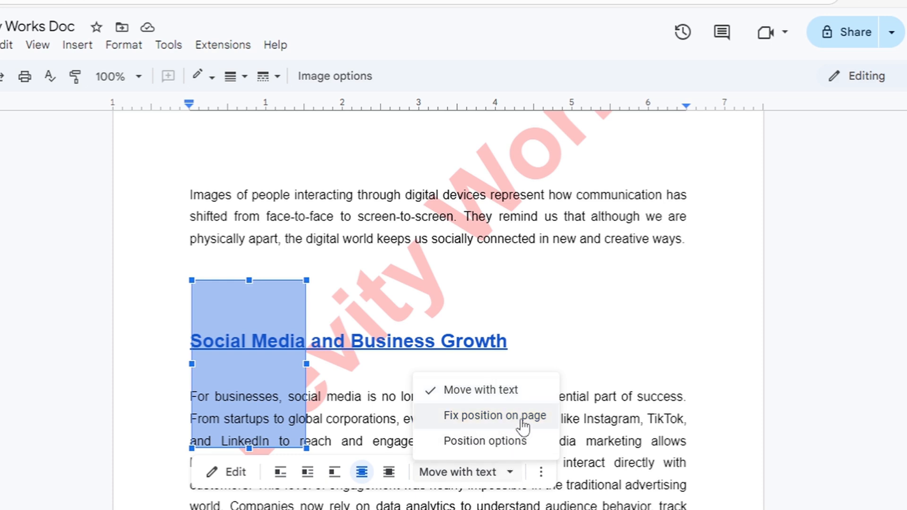
{"action": "left_click", "coordinate": [492, 415]}
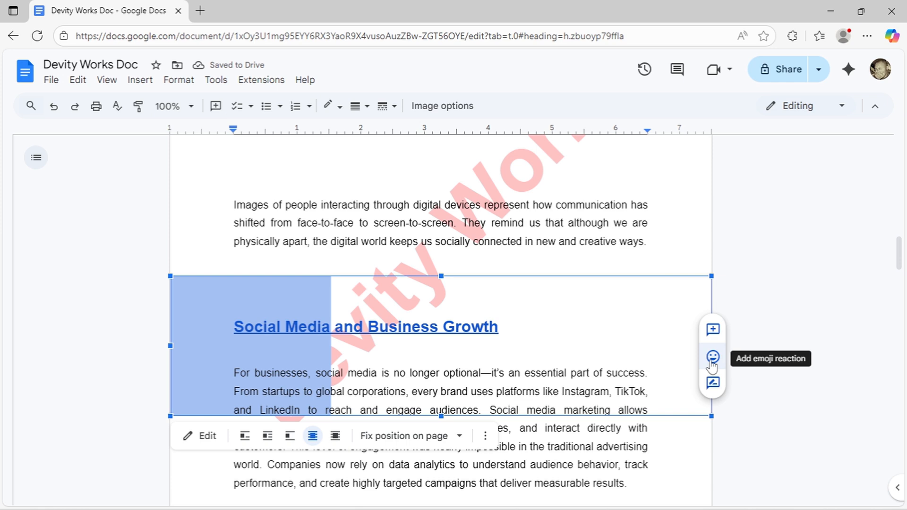
- Scroll around page 2 to check the blue rectangle's coverage of the page
{"action": "scroll", "scroll_direction": "down", "scroll_amount": 3}
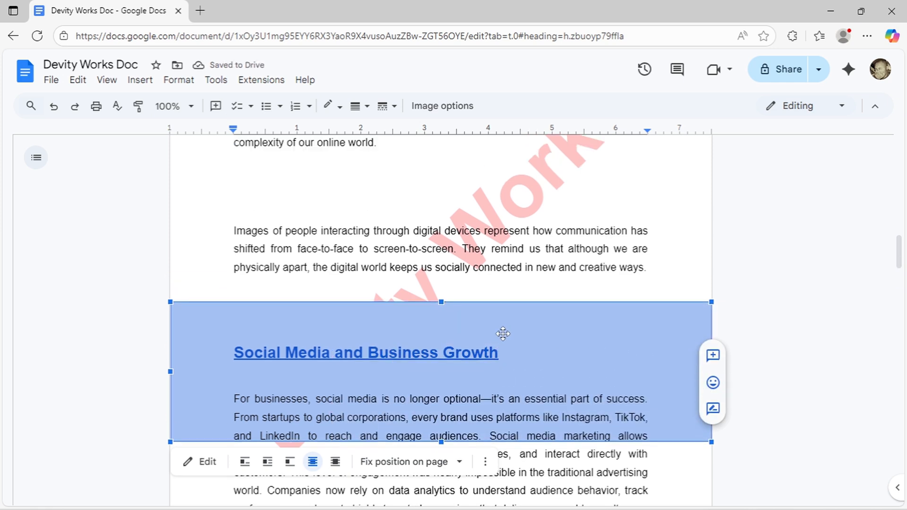
{"action": "scroll", "scroll_direction": "up", "scroll_amount": 3}
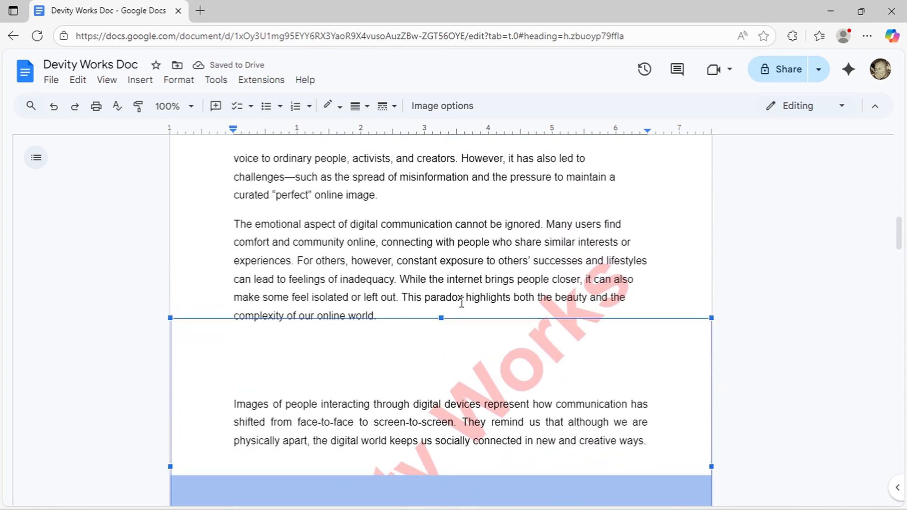
{"action": "scroll", "scroll_direction": "up", "scroll_amount": 3}
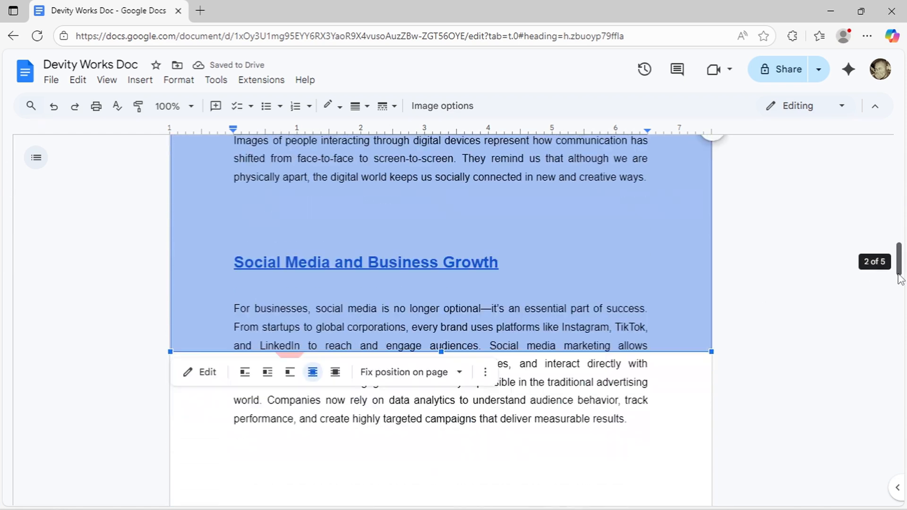
{"action": "scroll", "scroll_direction": "down", "scroll_amount": 3}
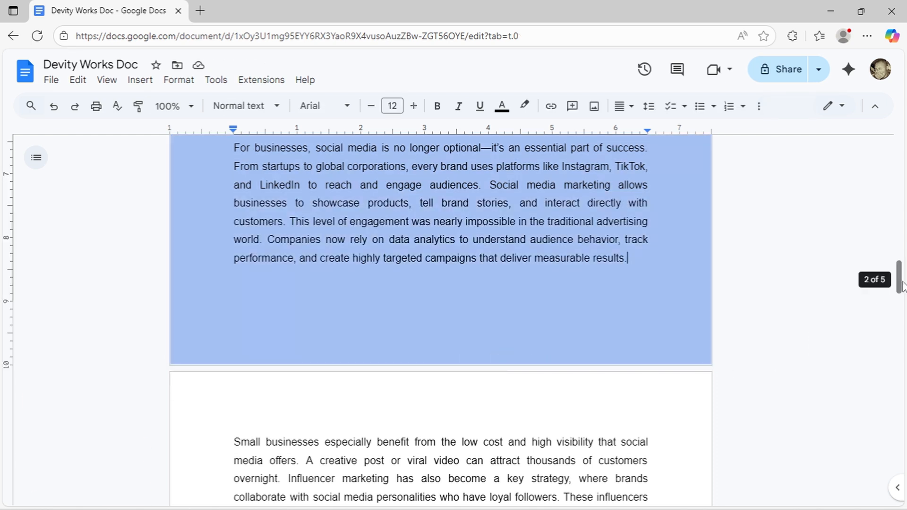
{"action": "scroll", "scroll_direction": "up", "scroll_amount": 3}
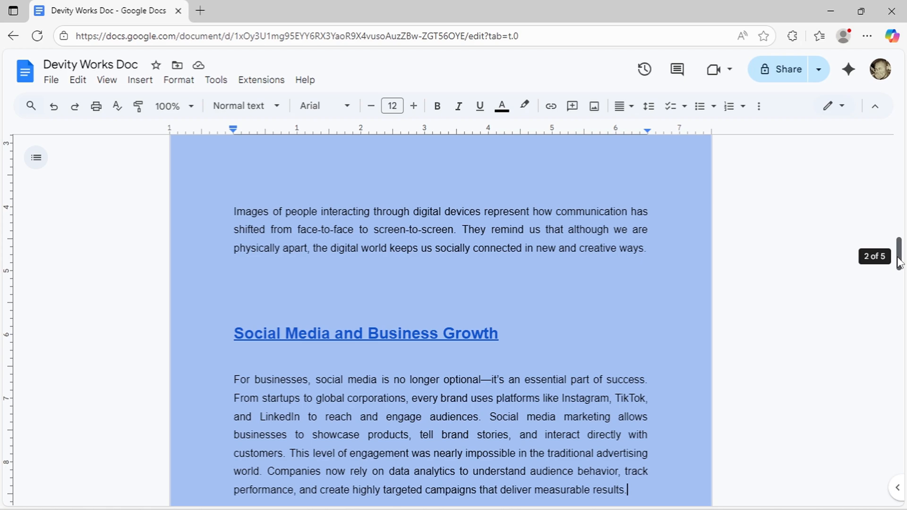
{"action": "scroll", "scroll_direction": "up", "scroll_amount": 3}
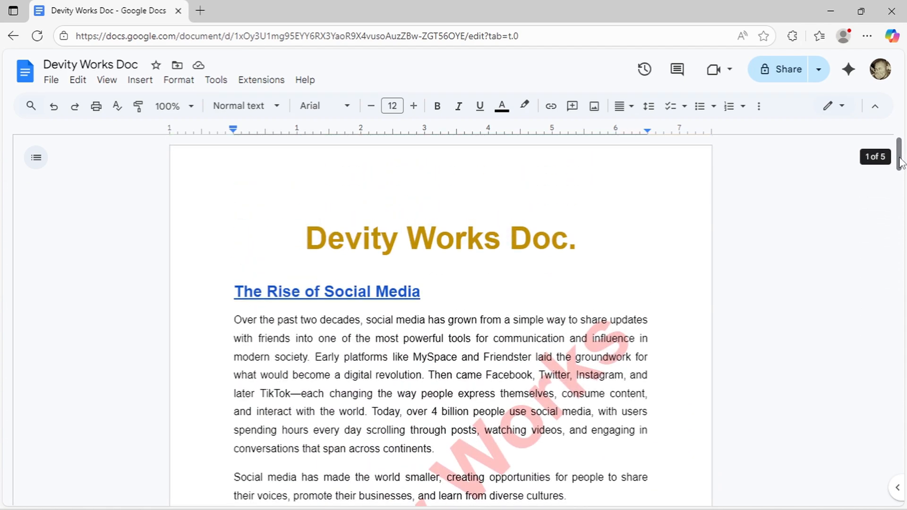
{"action": "scroll", "scroll_direction": "down", "scroll_amount": 3}
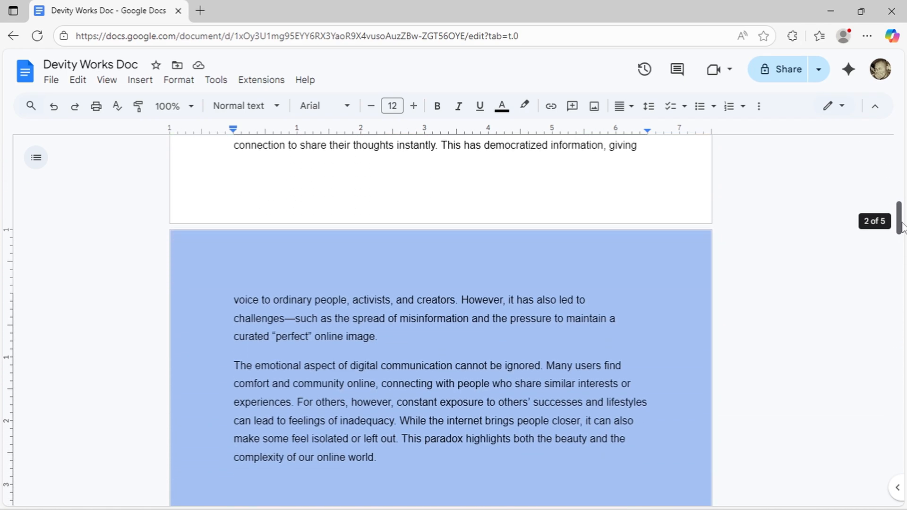
{"action": "scroll", "scroll_direction": "down", "scroll_amount": 3}
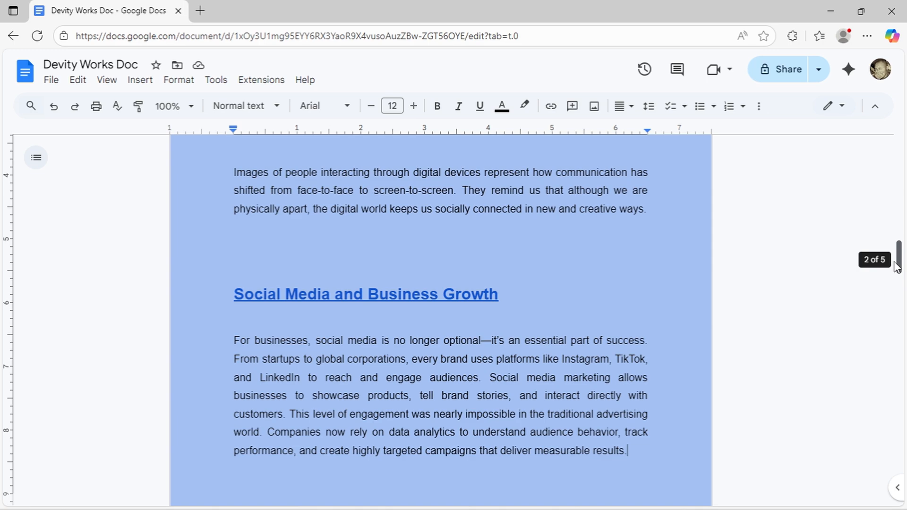
{"action": "scroll", "scroll_direction": "down", "scroll_amount": 3}
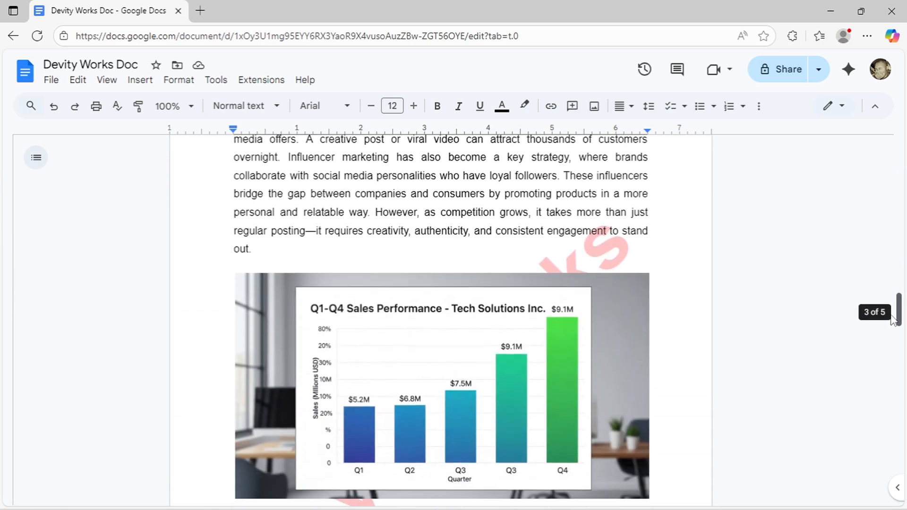
{"action": "scroll", "scroll_direction": "down", "scroll_amount": 3}
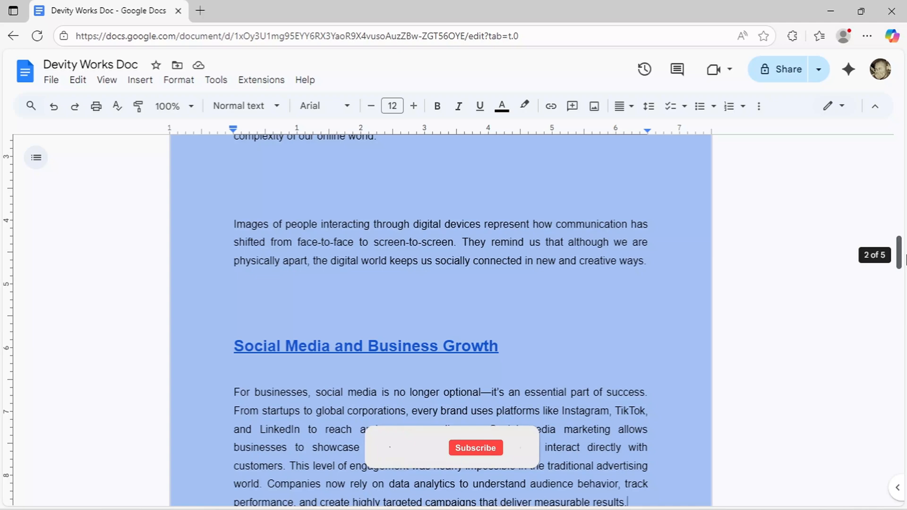
{"action": "scroll", "scroll_direction": "up", "scroll_amount": 3}
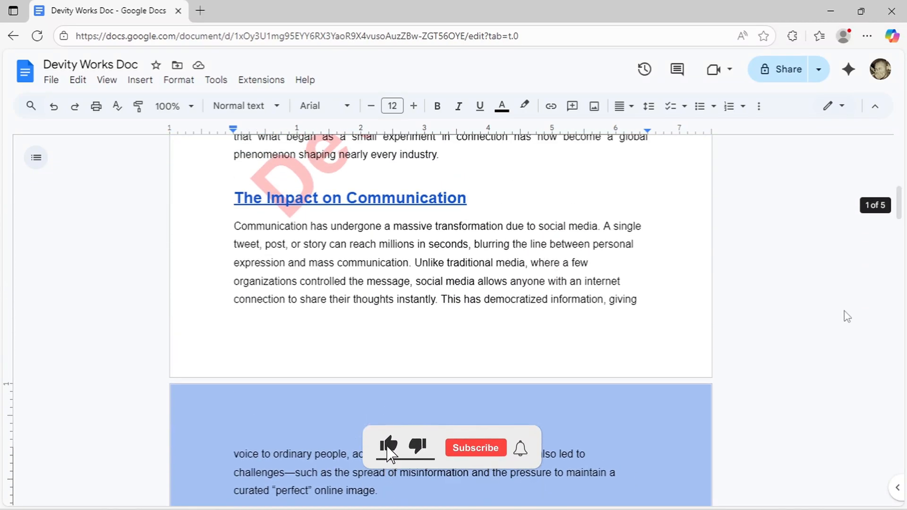
{"action": "left_click", "coordinate": [475, 447]}
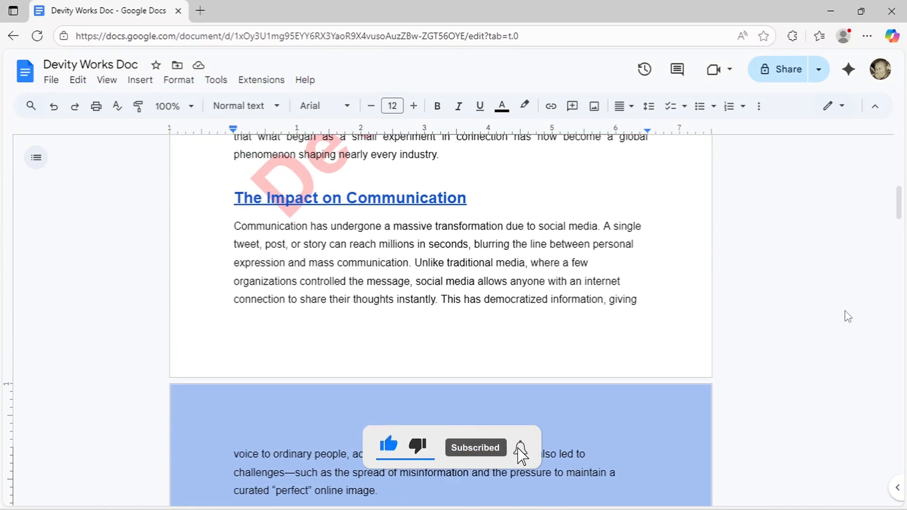
{"action": "left_click", "coordinate": [518, 447]}
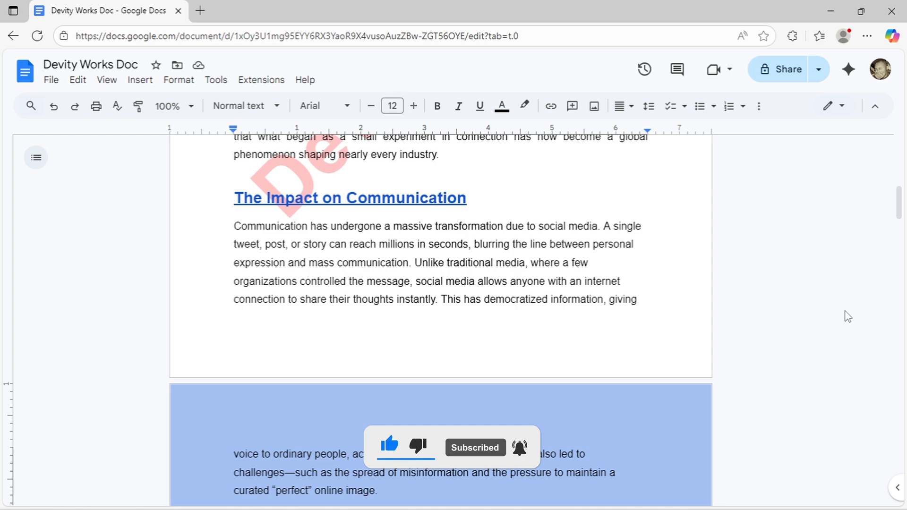